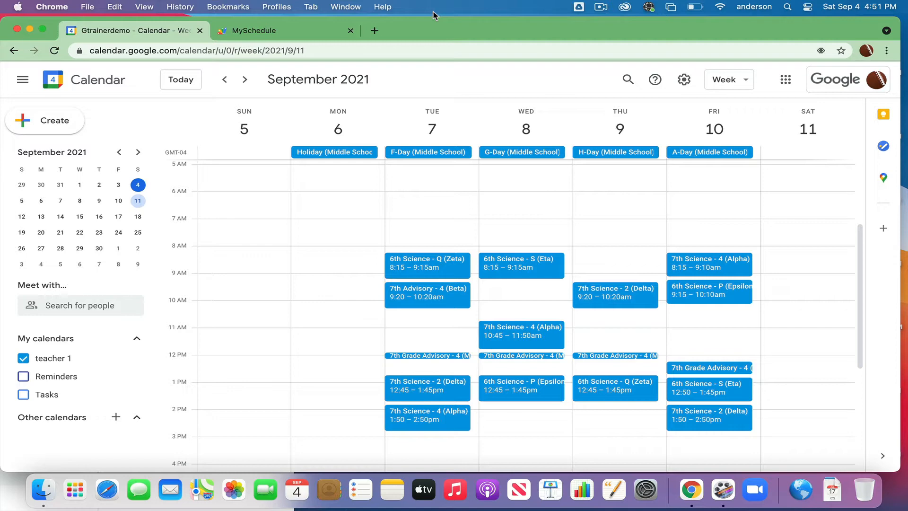
mouse_move(505, 161)
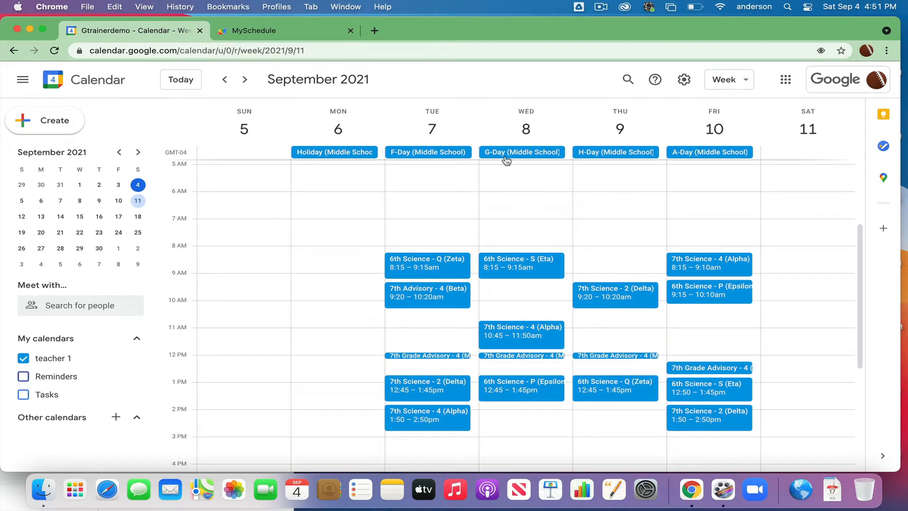
Glance at the following week, return to the week of September 5, then switch to the MySchedule app.
left_click(244, 79)
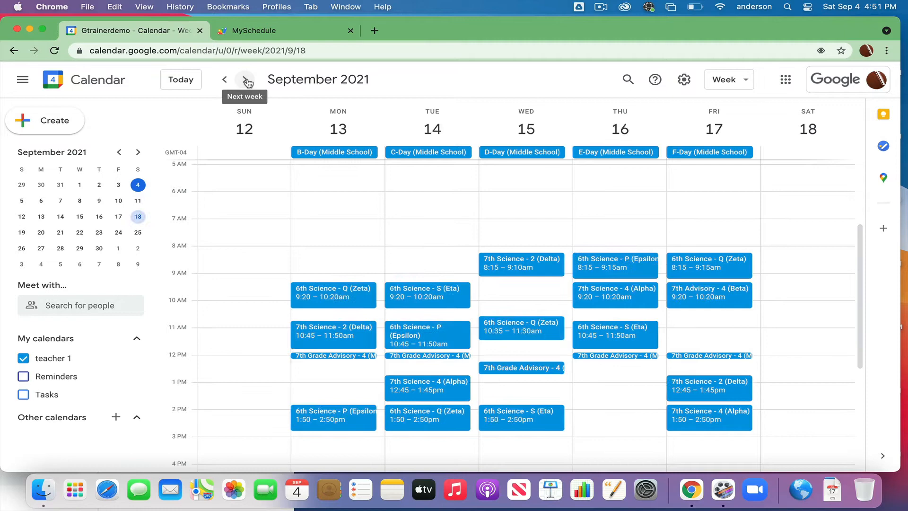
left_click(225, 79)
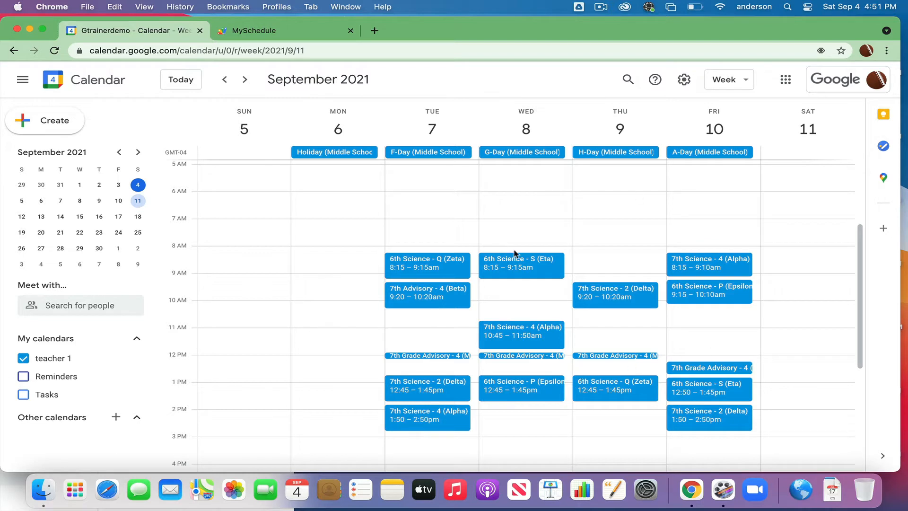
mouse_move(501, 435)
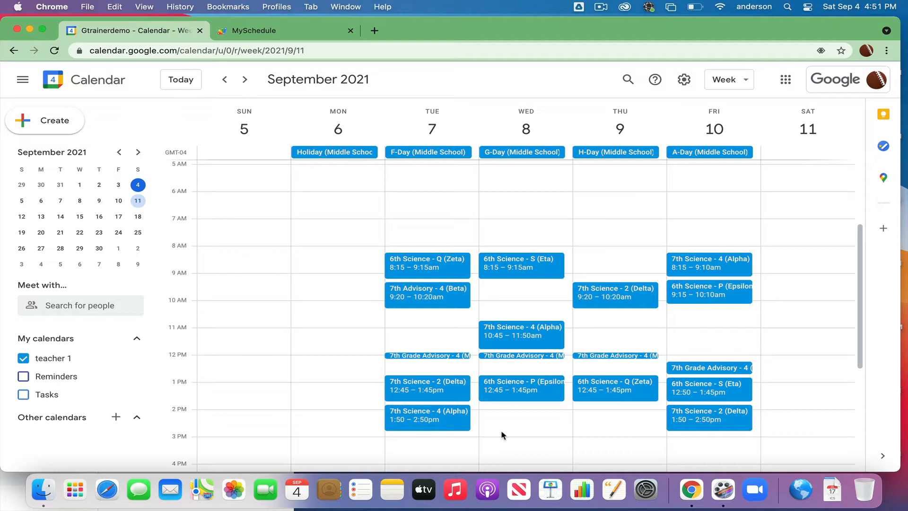
mouse_move(474, 198)
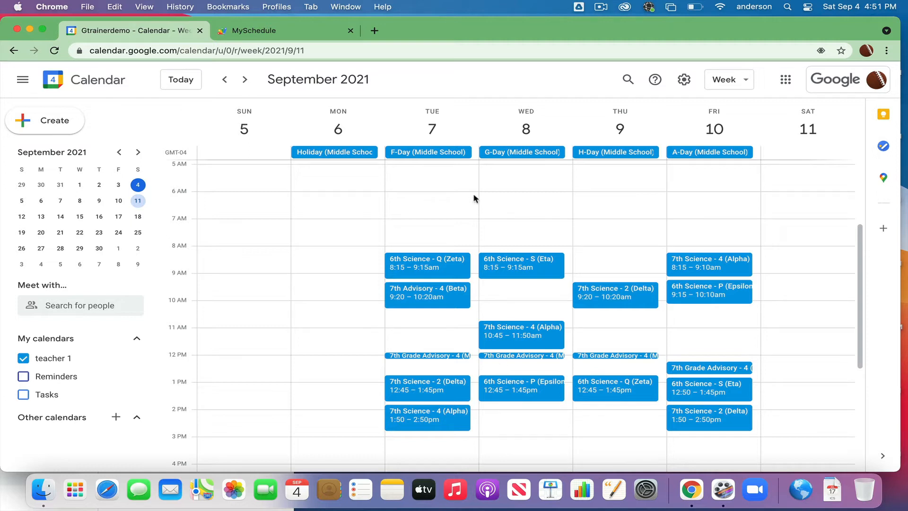
left_click(427, 264)
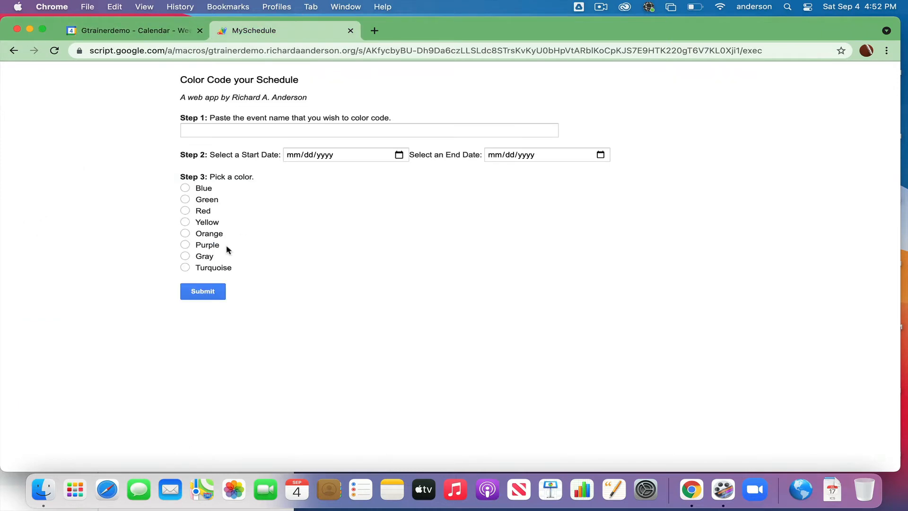
Enter event name '6th Science - Q (Zeta)' with start date 09/04/2021.
left_click(368, 130)
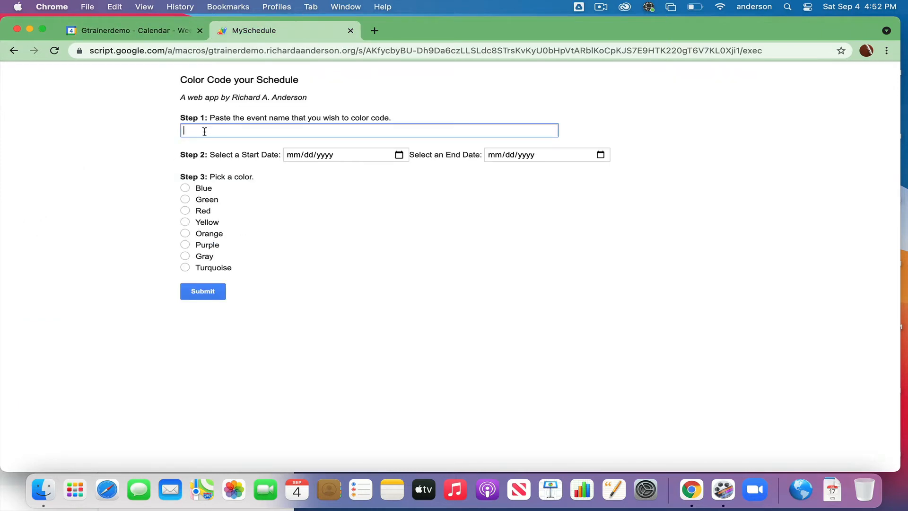
type("6th Science - Q (Zeta)")
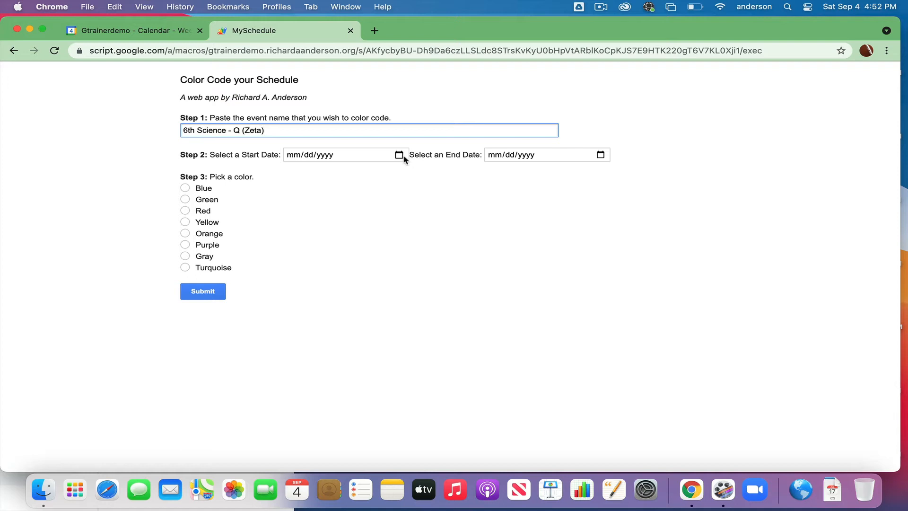
type("09/04/2021")
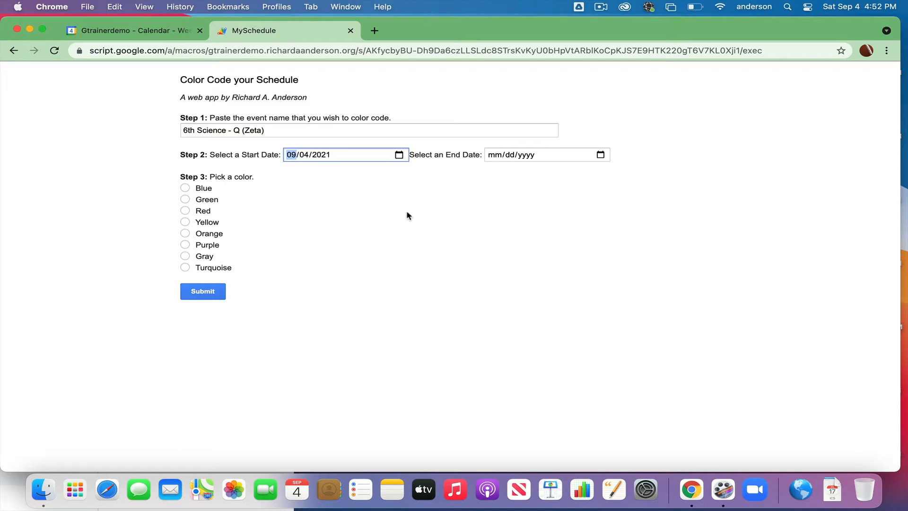
Set the end date to June 15, 2022, choose Yellow, and submit the color coding.
left_click(545, 154)
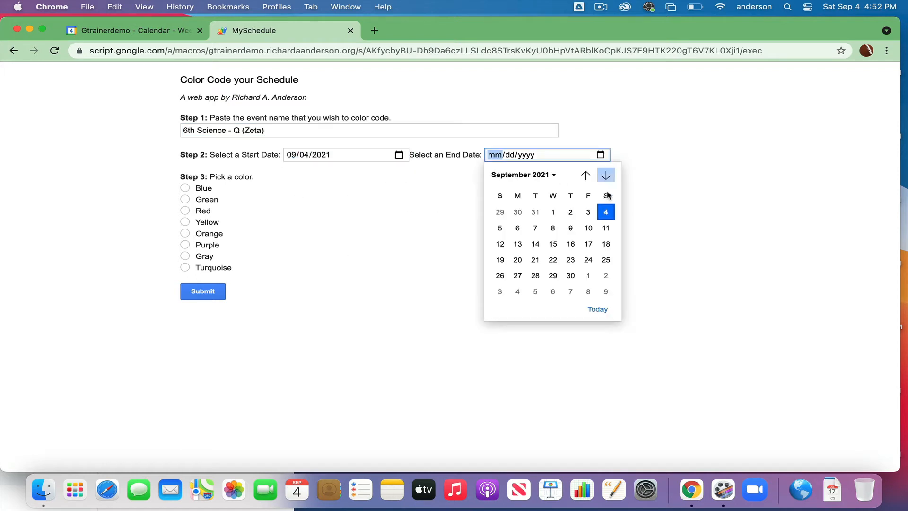
left_click(605, 175)
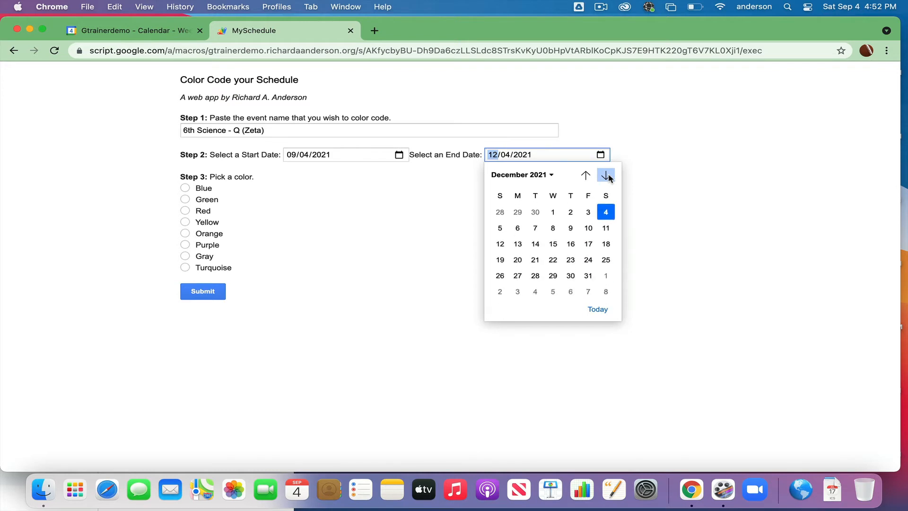
left_click(606, 174)
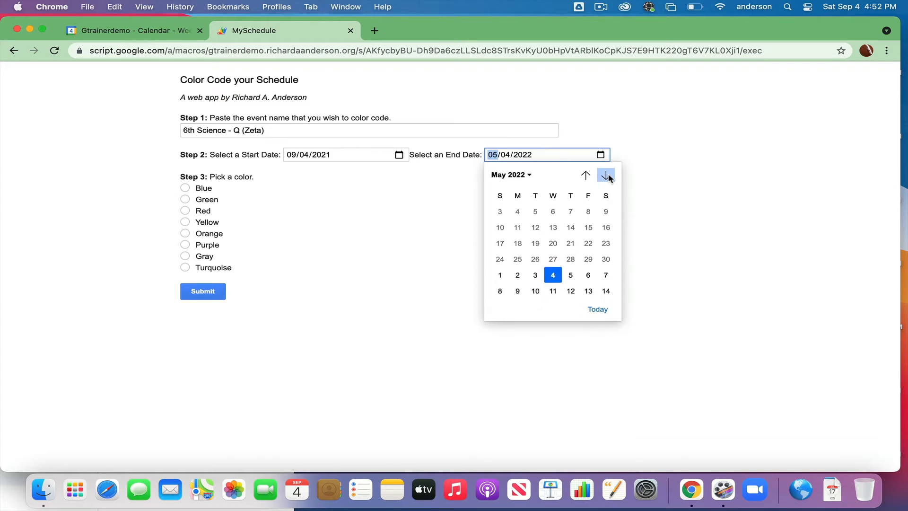
left_click(605, 175)
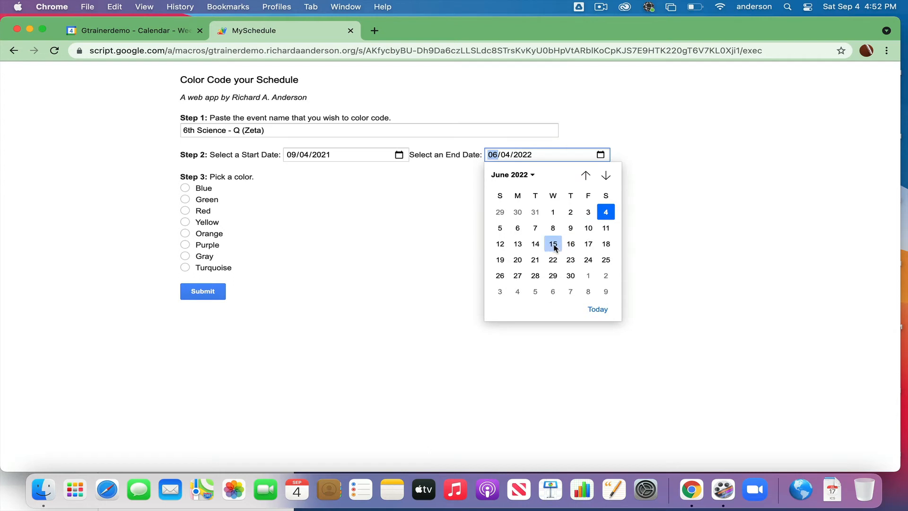
left_click(552, 243)
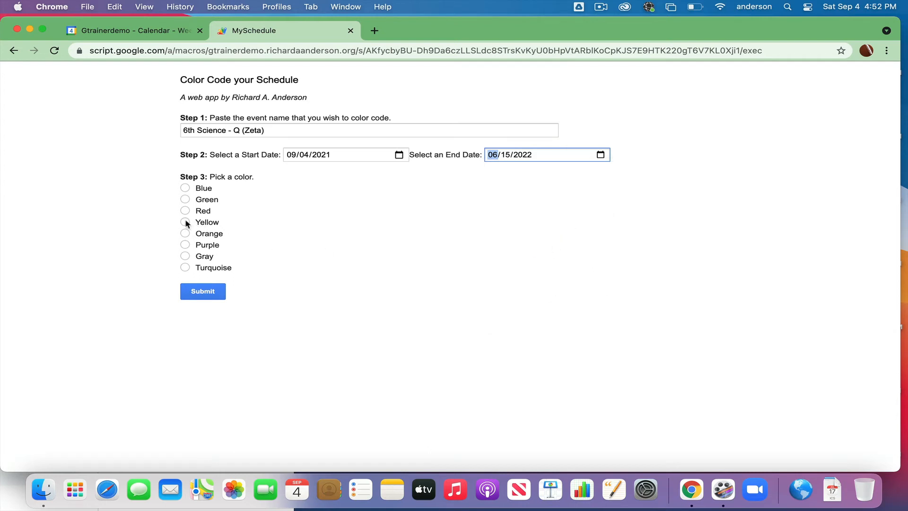
left_click(185, 221)
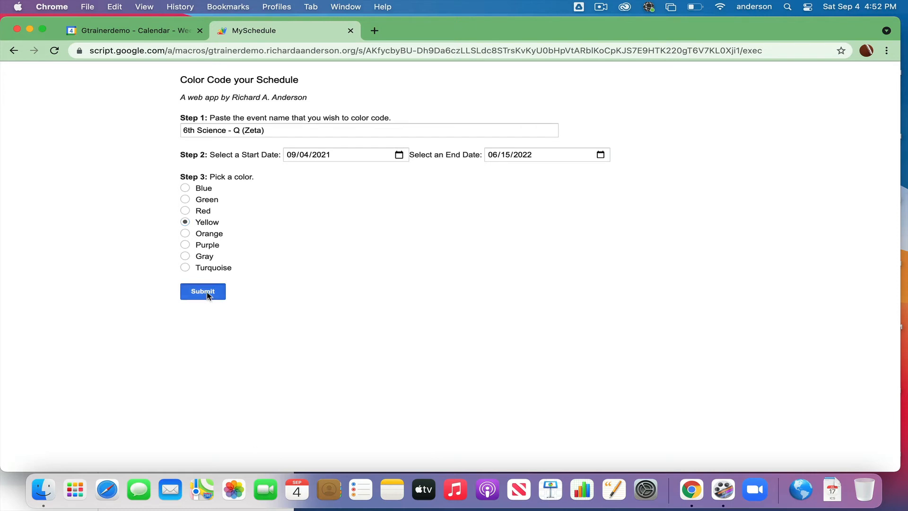
left_click(202, 292)
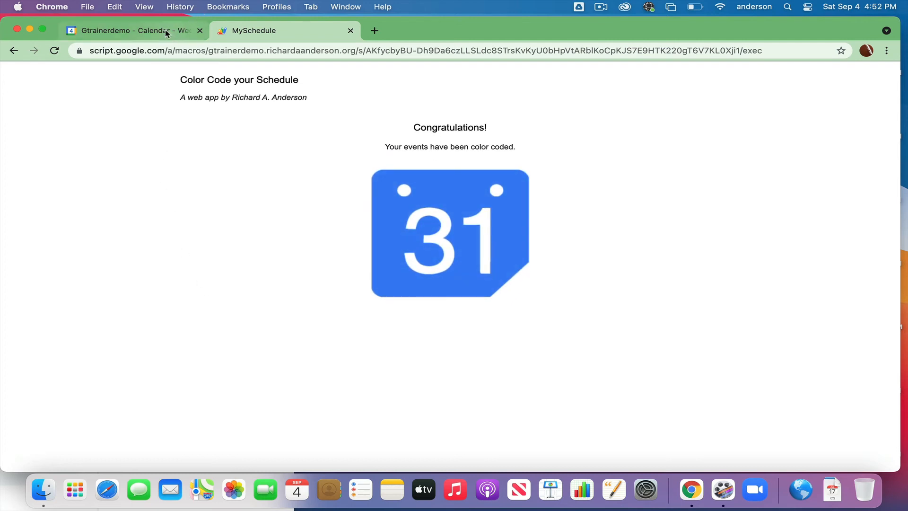
Back in Calendar, browse weeks through November 14 confirming the Zeta classes show yellow.
left_click(133, 30)
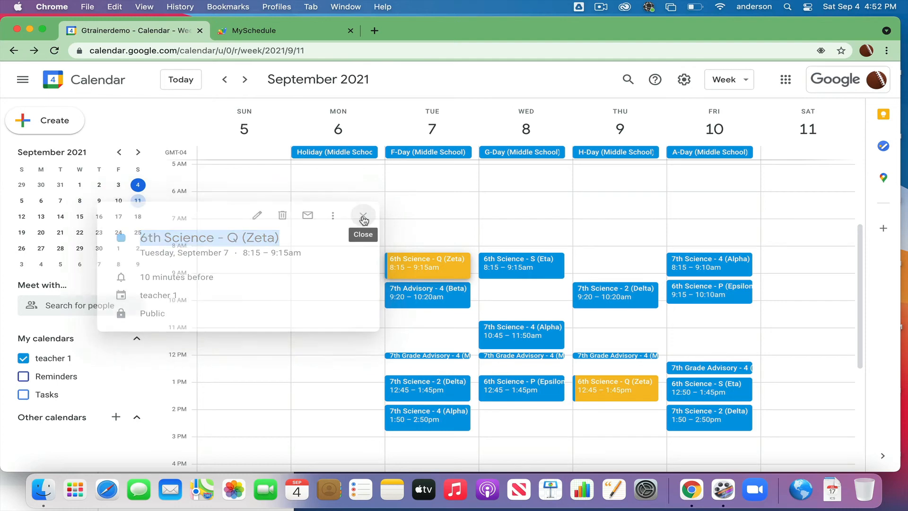
left_click(363, 215)
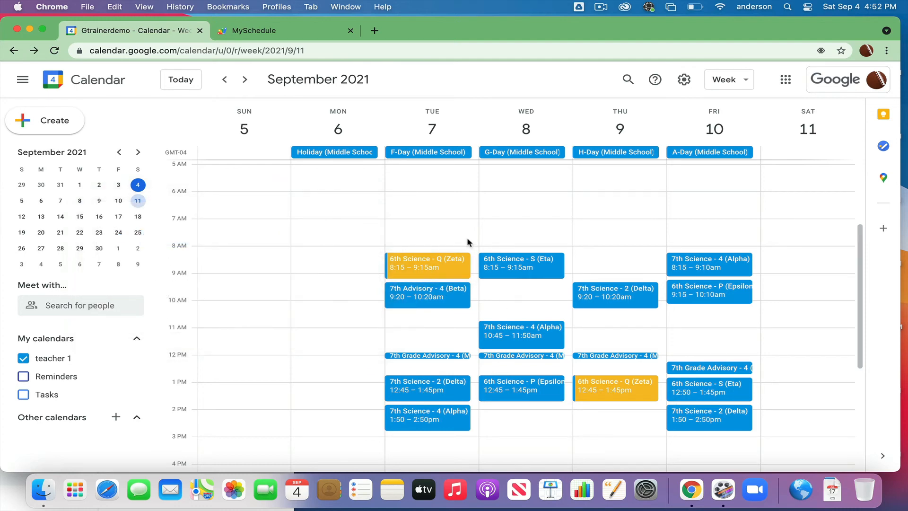
left_click(244, 79)
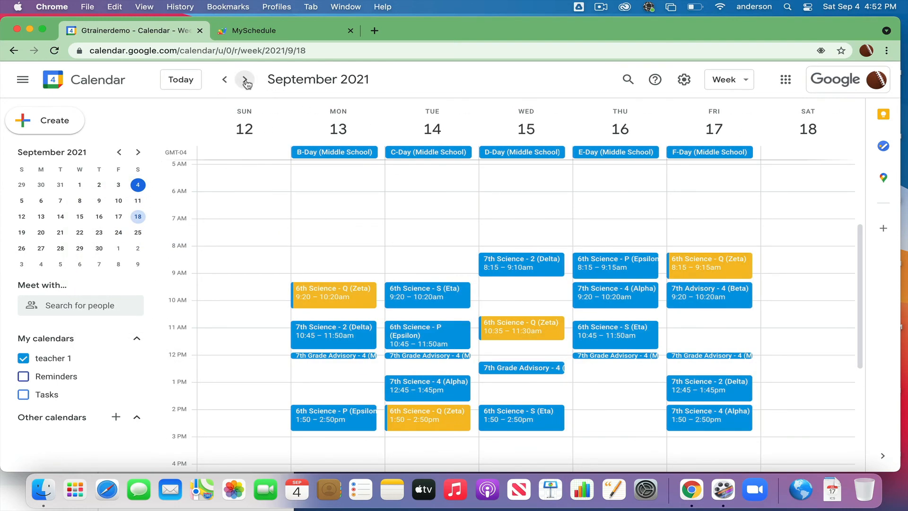
left_click(244, 80)
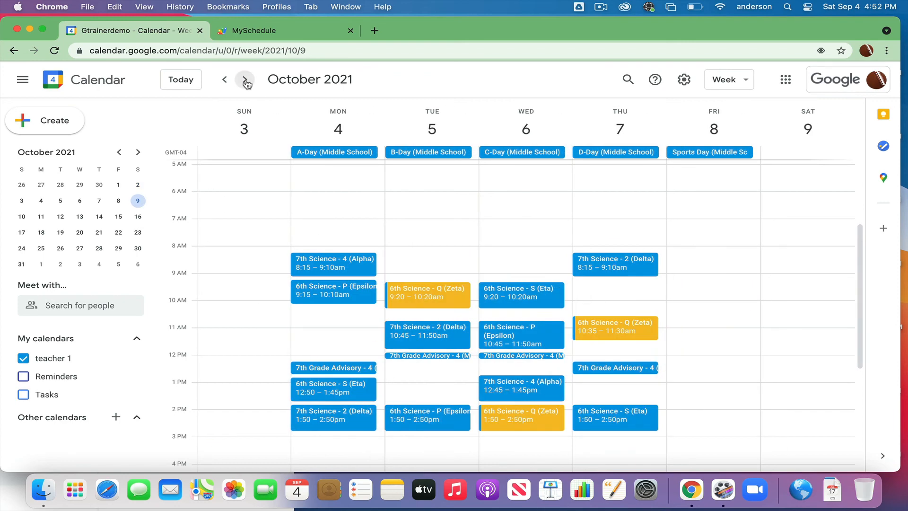
left_click(244, 79)
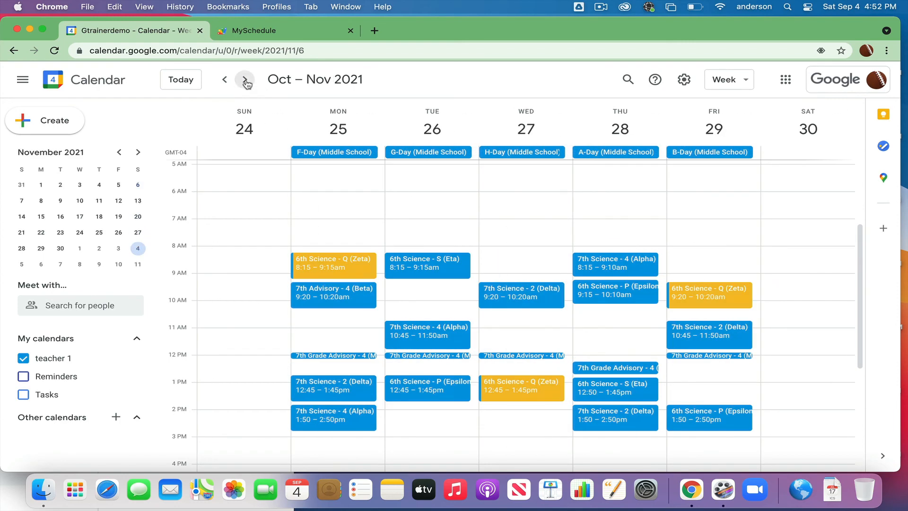
left_click(244, 80)
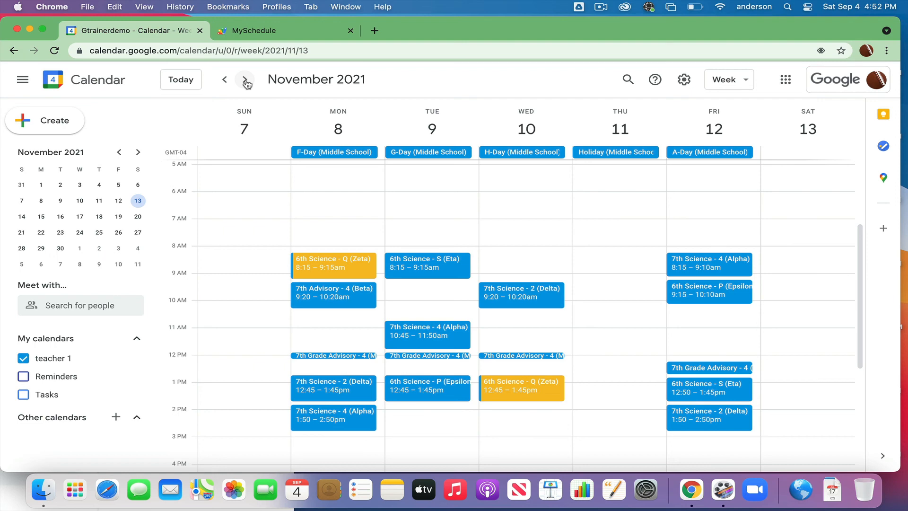
left_click(244, 79)
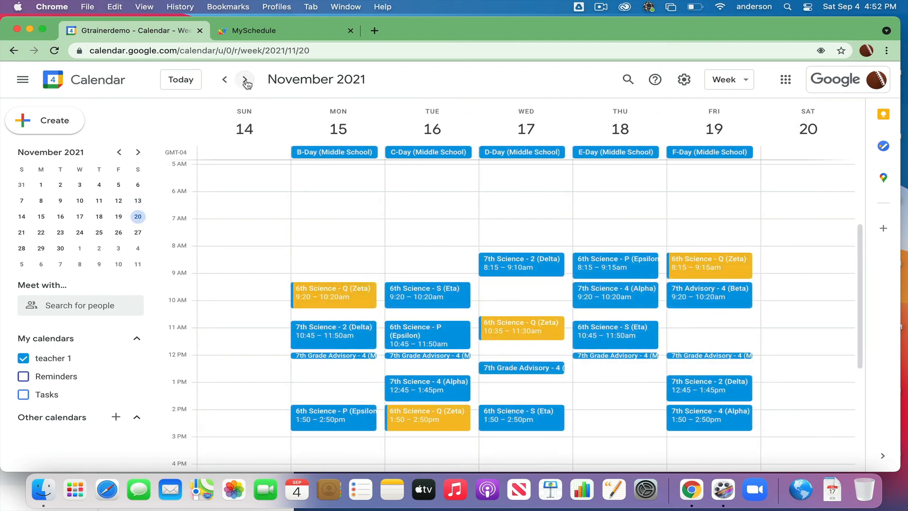